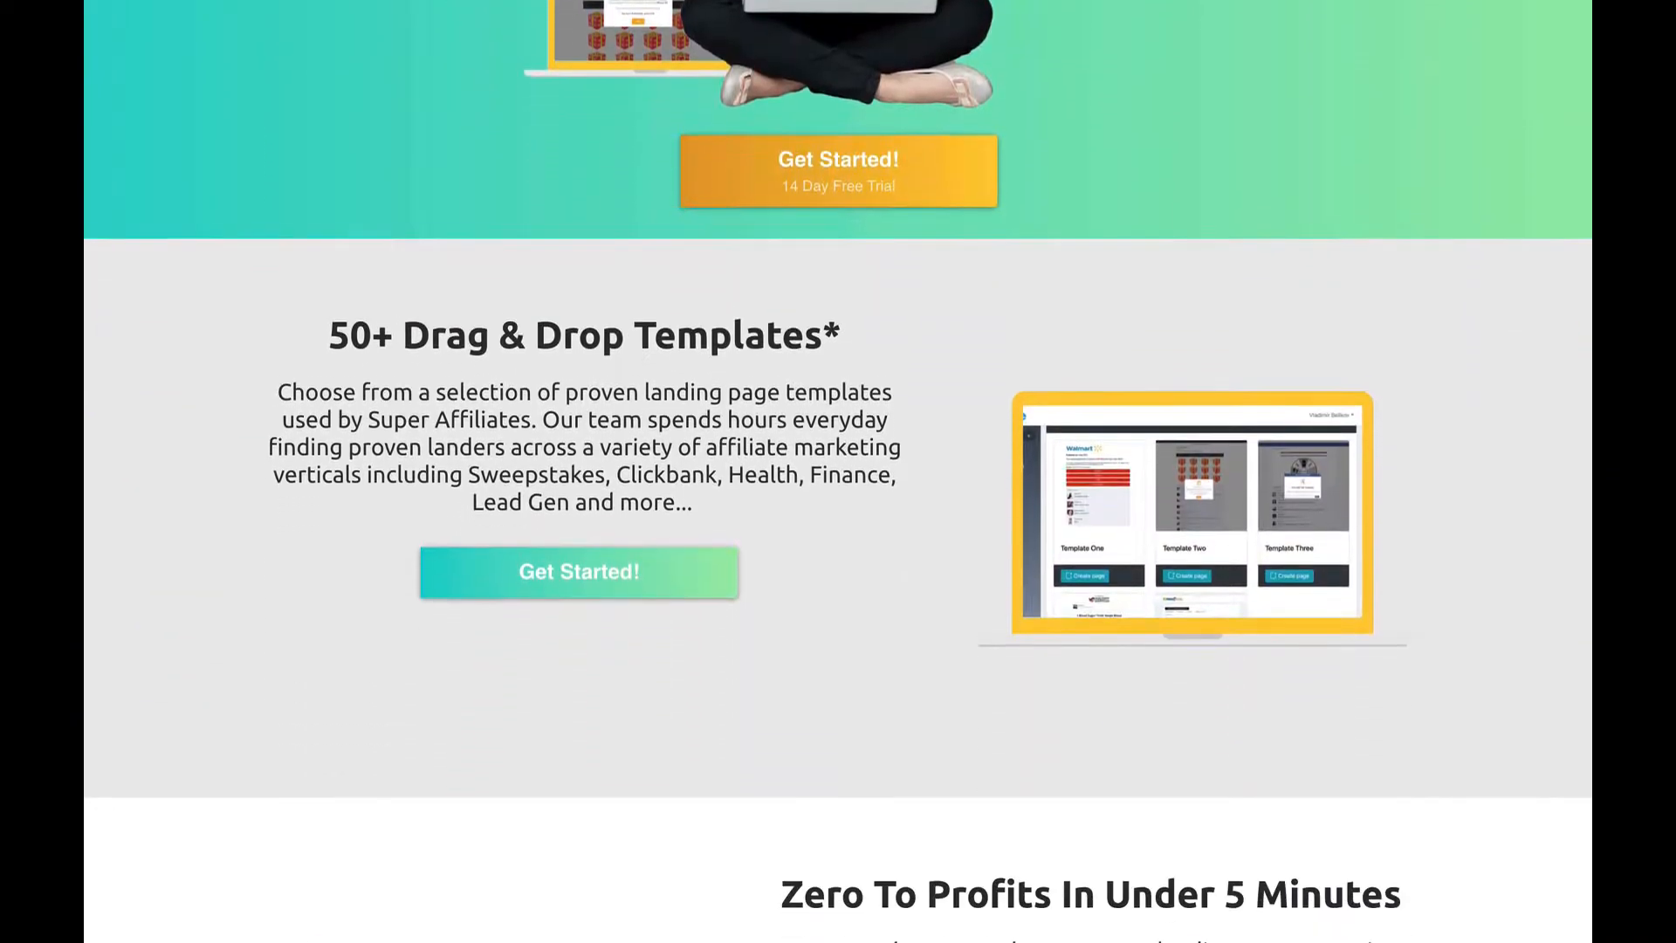
# Open the Landerize template library listing 13 templates, including Branded Quiz, Giftbox Select and Spinner
pyautogui.click(577, 572)
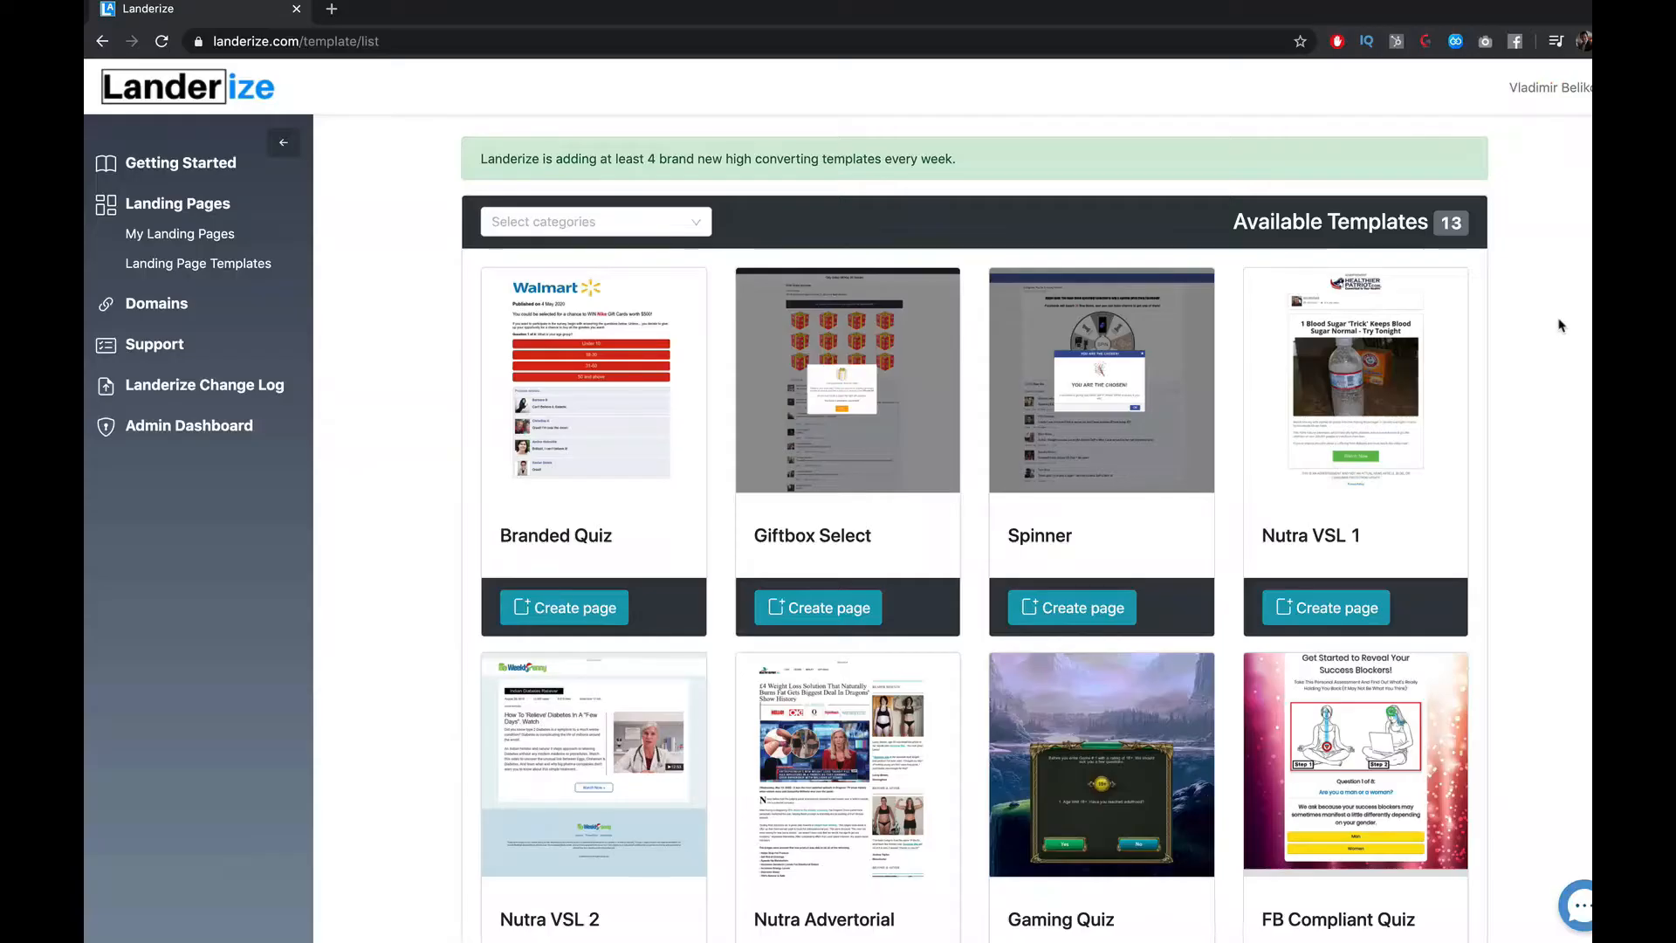